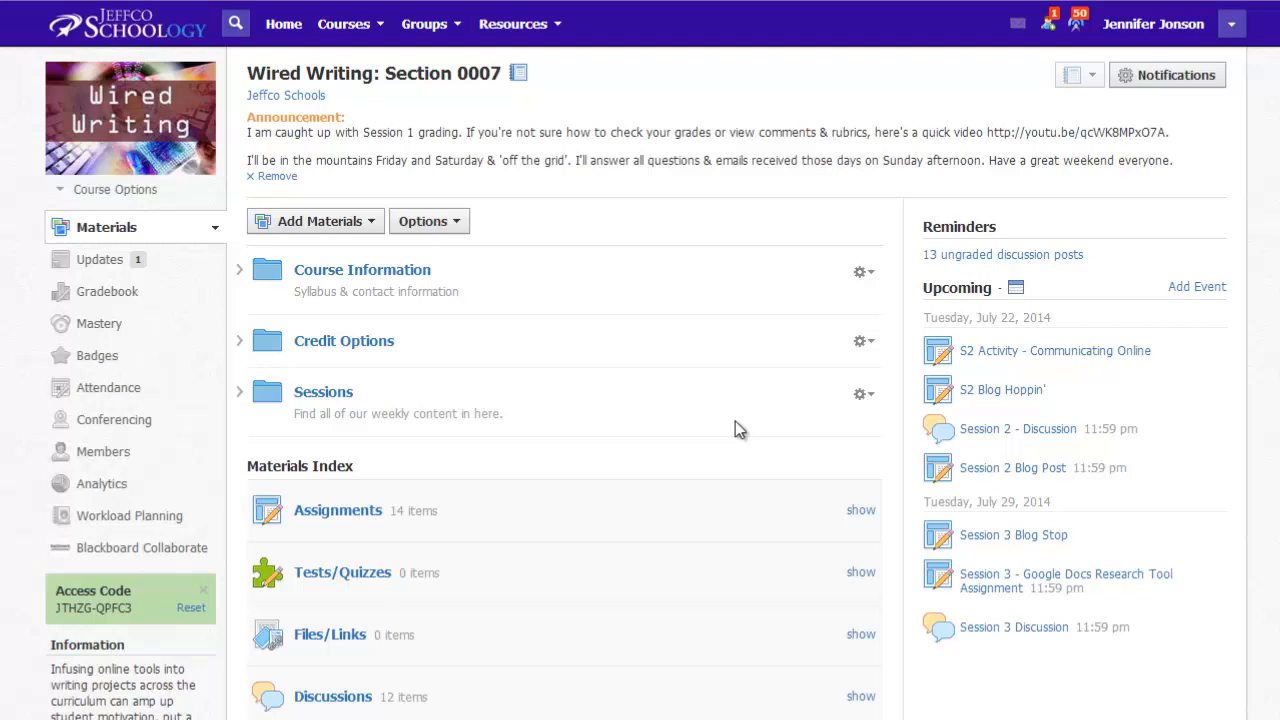
mouse_move(659, 345)
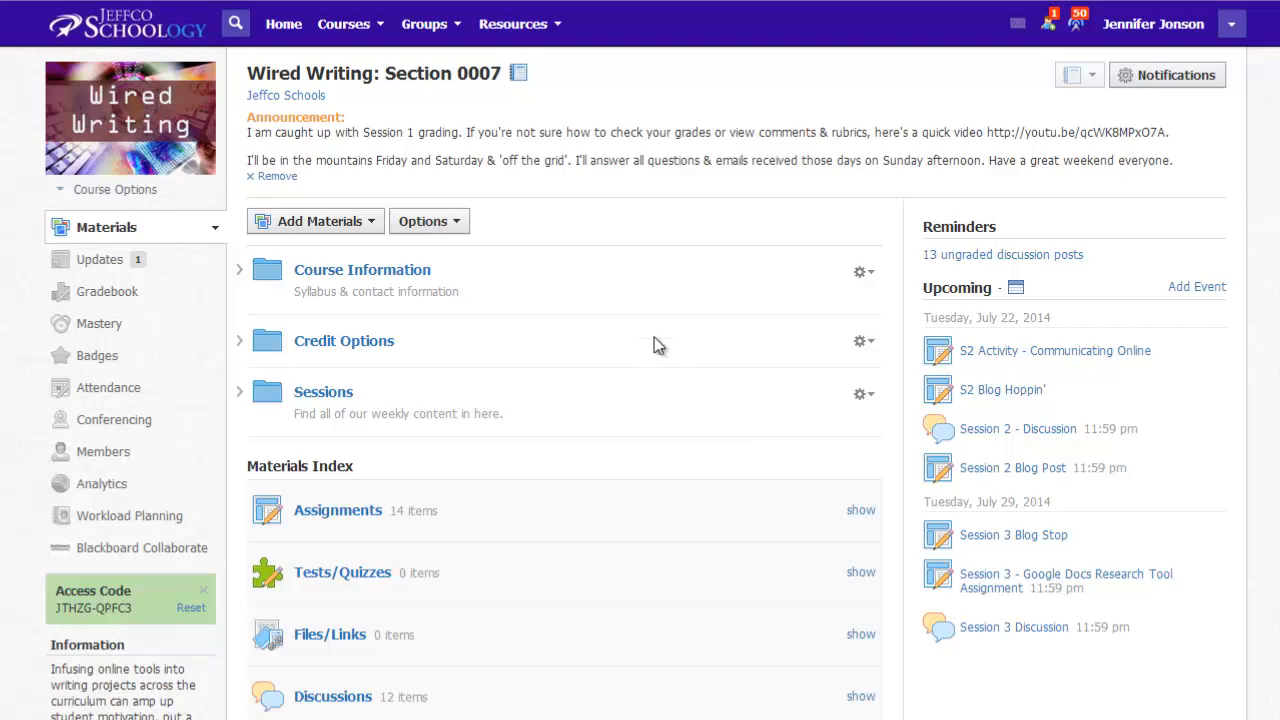
mouse_move(1100, 120)
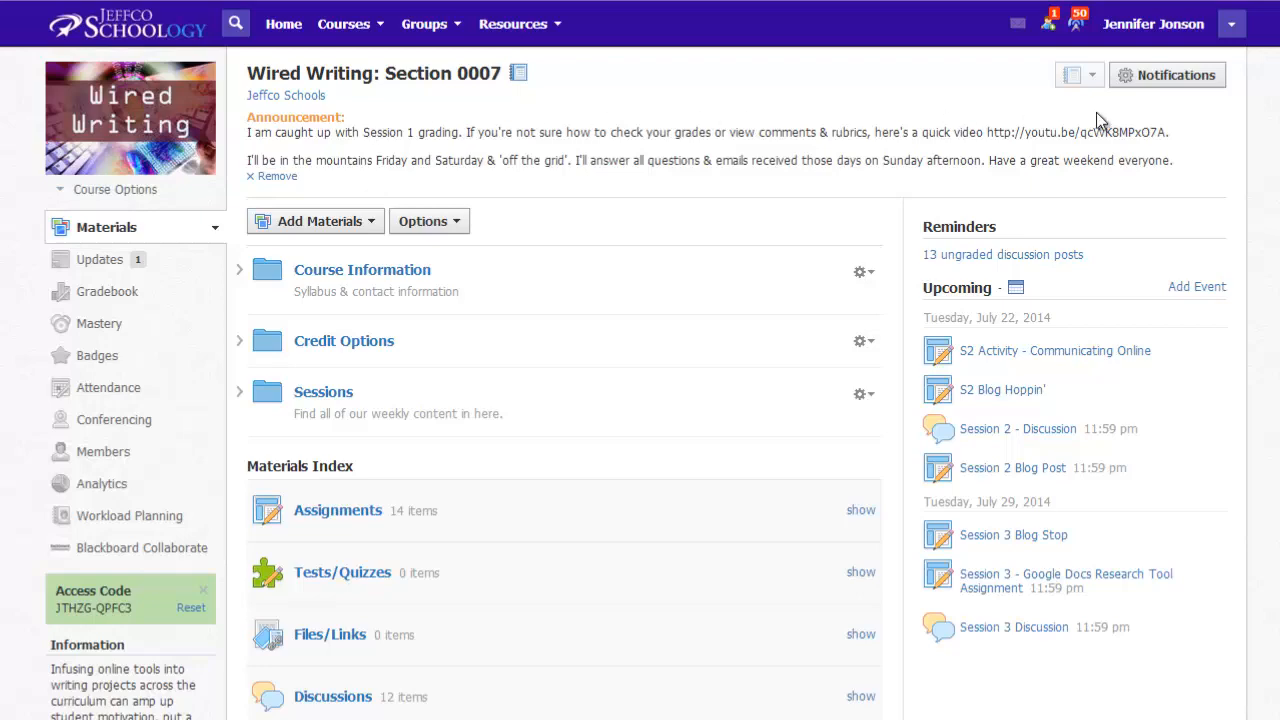
mouse_move(1185, 88)
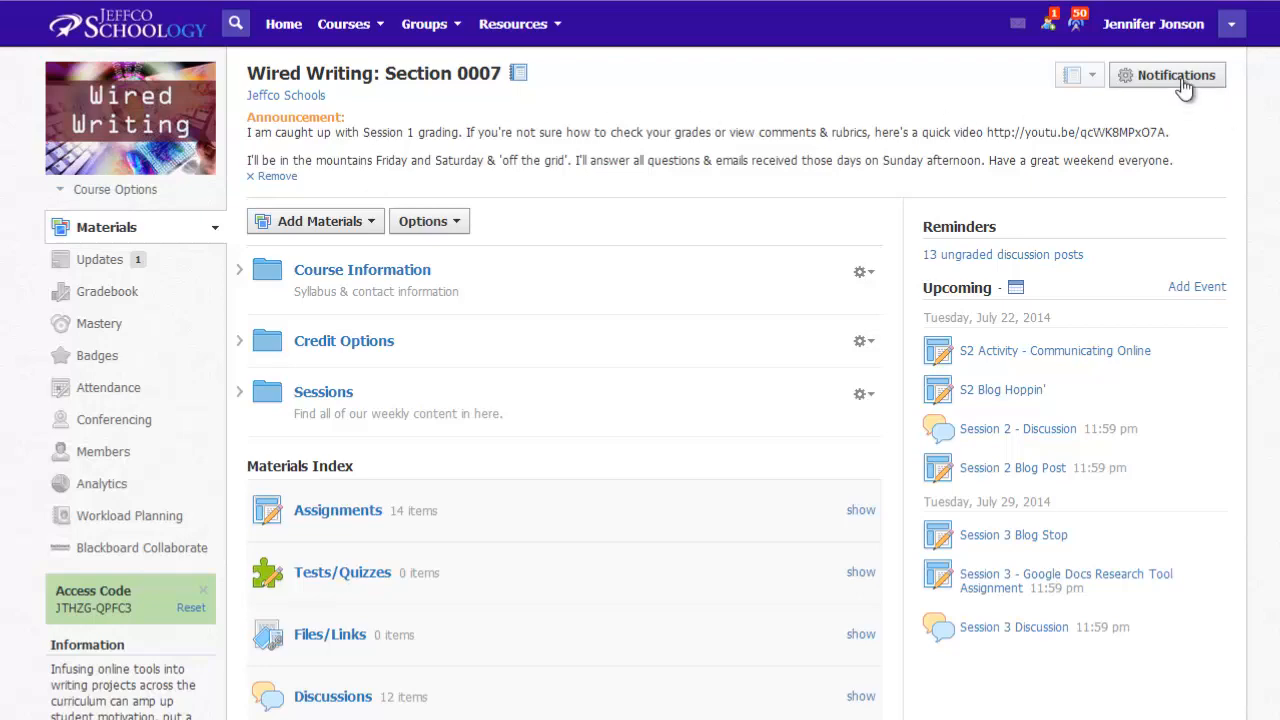
- Turn off 'User joins your course' alerts for Wired Writing: Section 0007 and save
click(1166, 75)
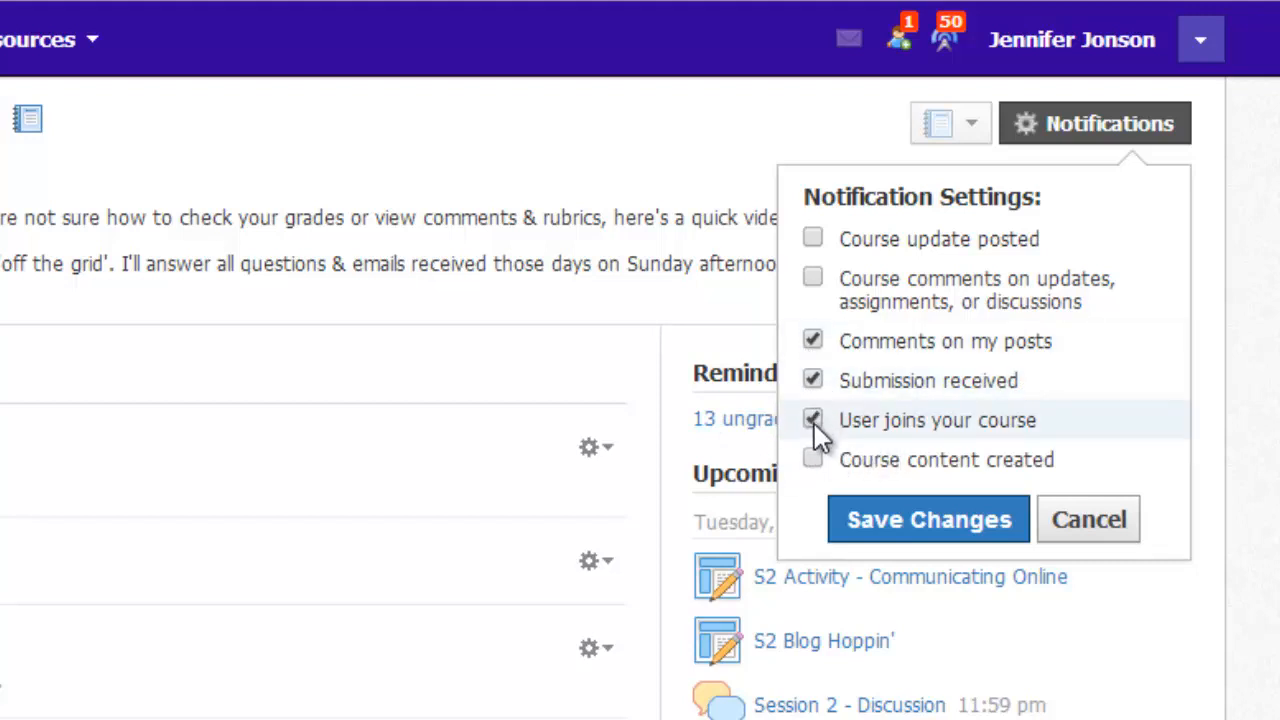
click(812, 419)
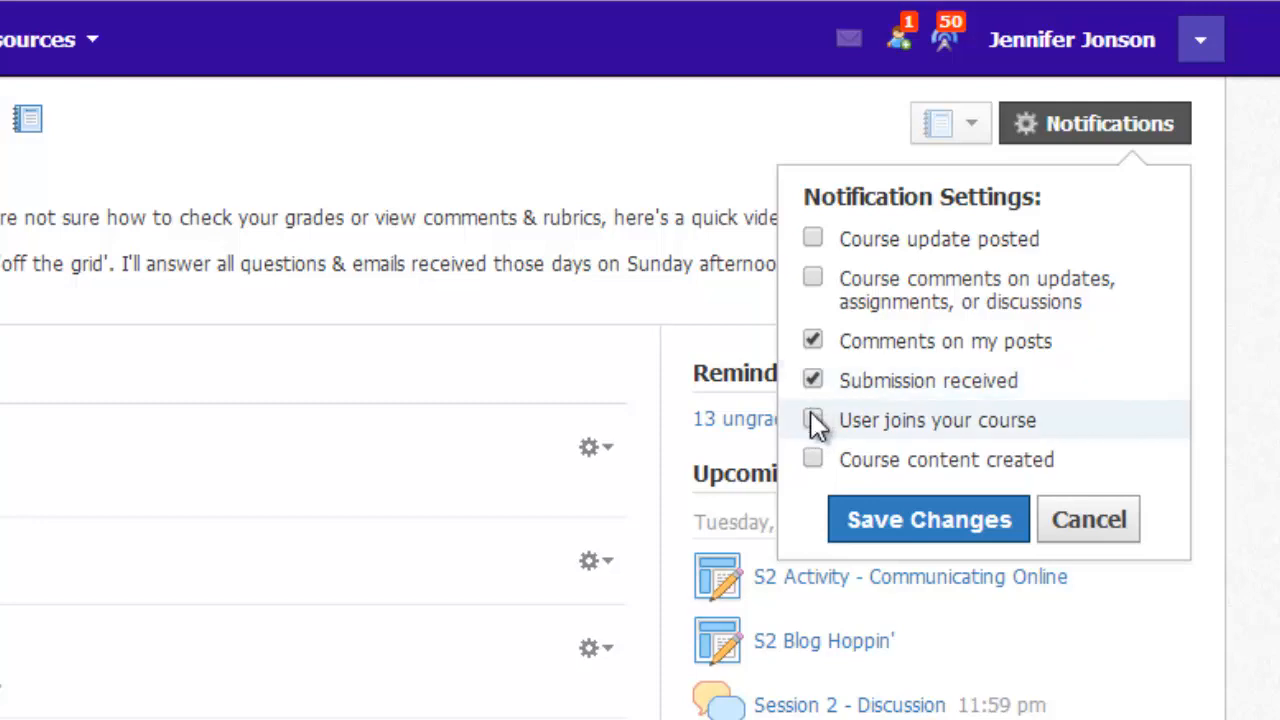
click(928, 519)
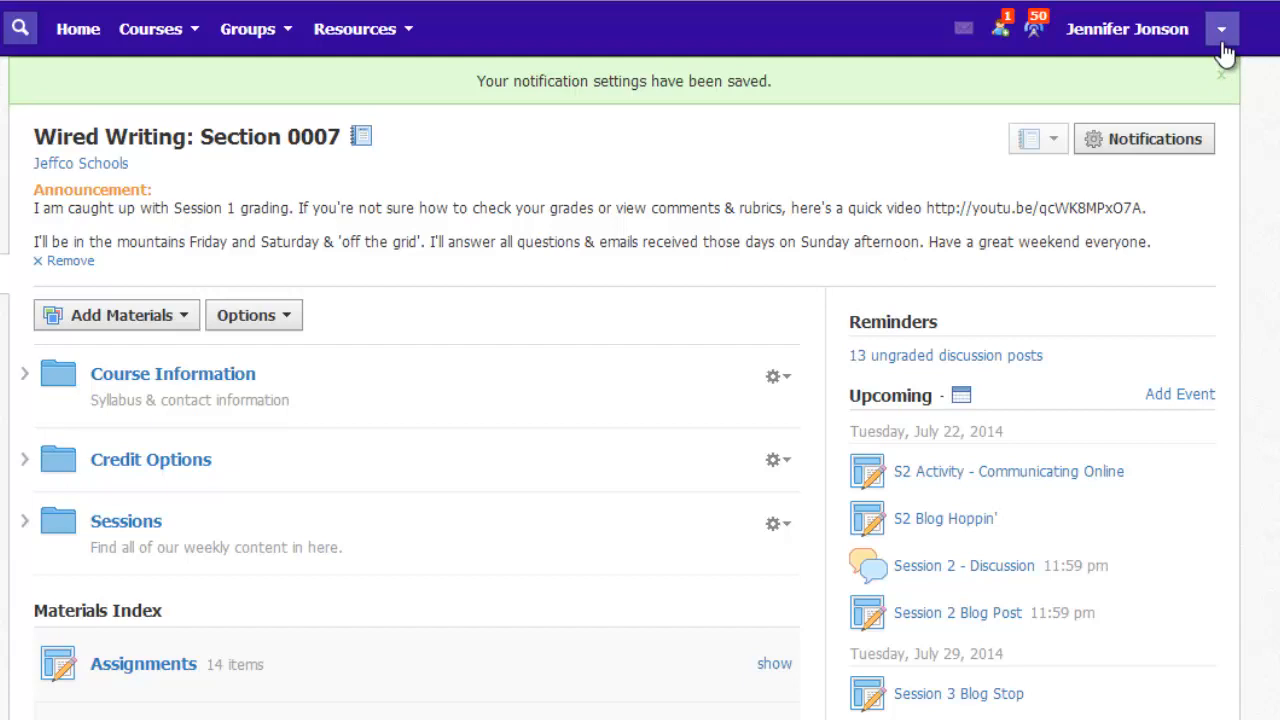
- Open Notifications from the account dropdown at top right
click(1221, 28)
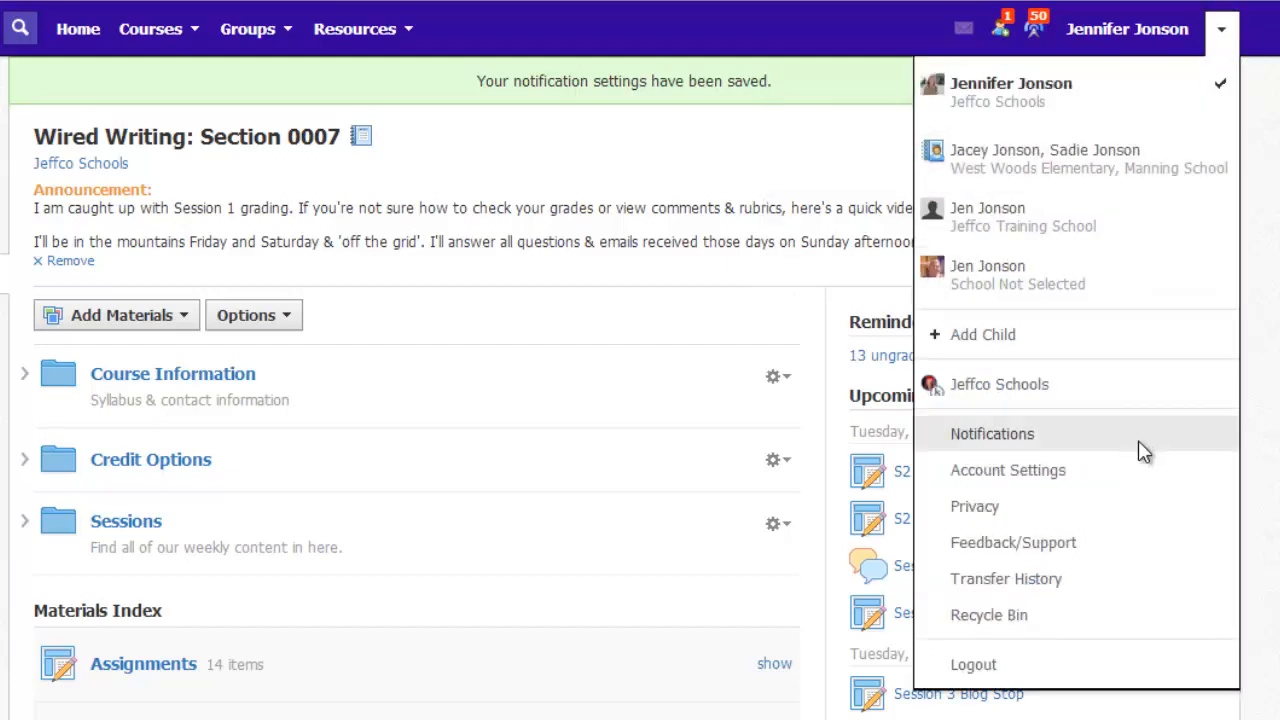
click(991, 433)
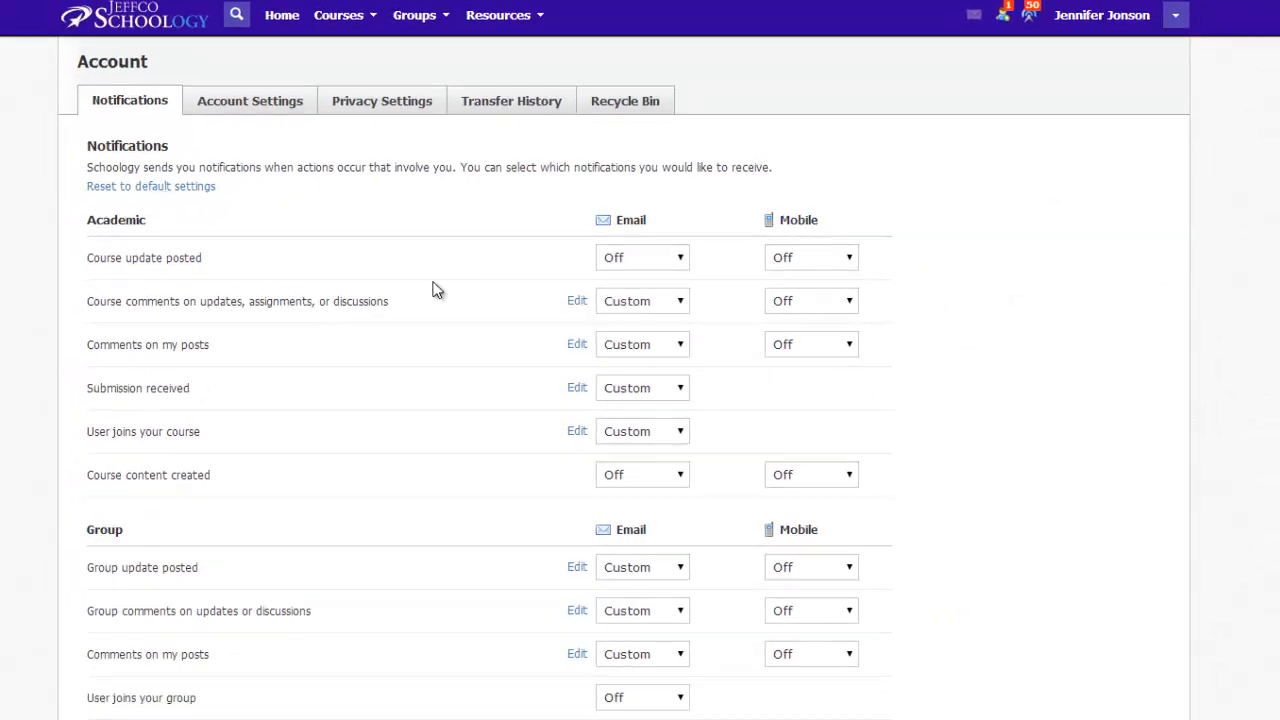
mouse_move(135, 277)
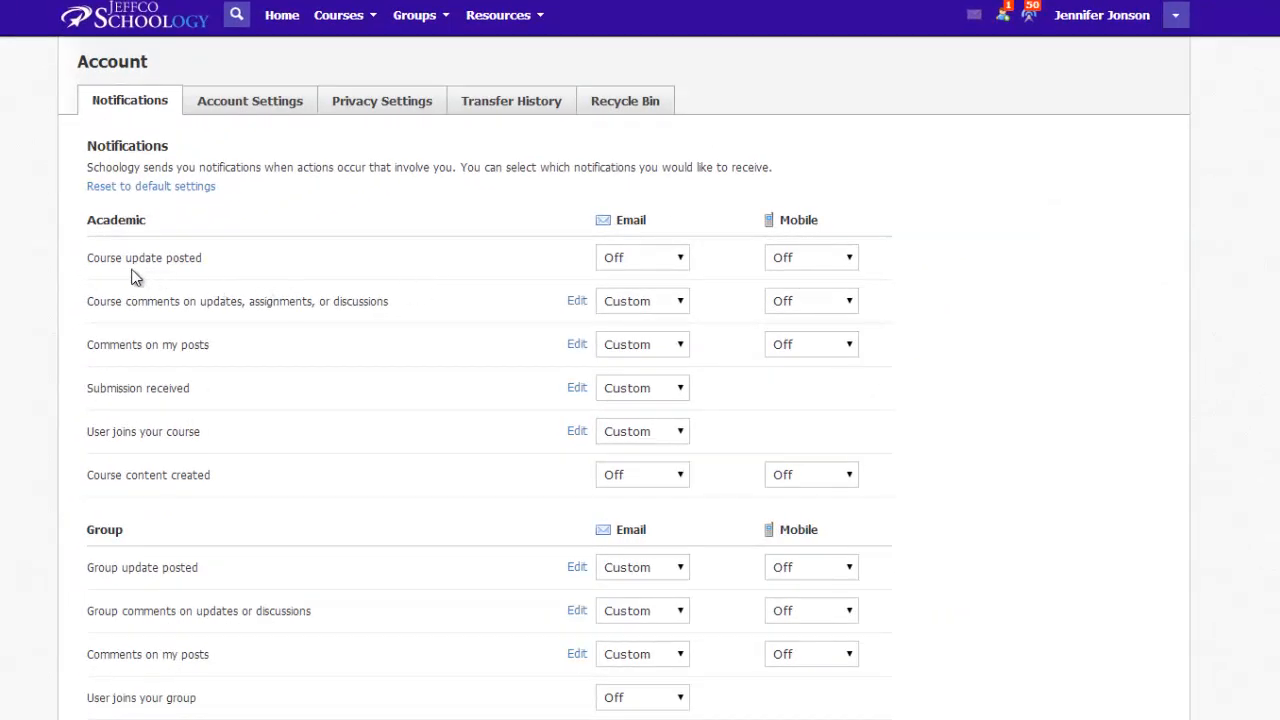
mouse_move(705, 275)
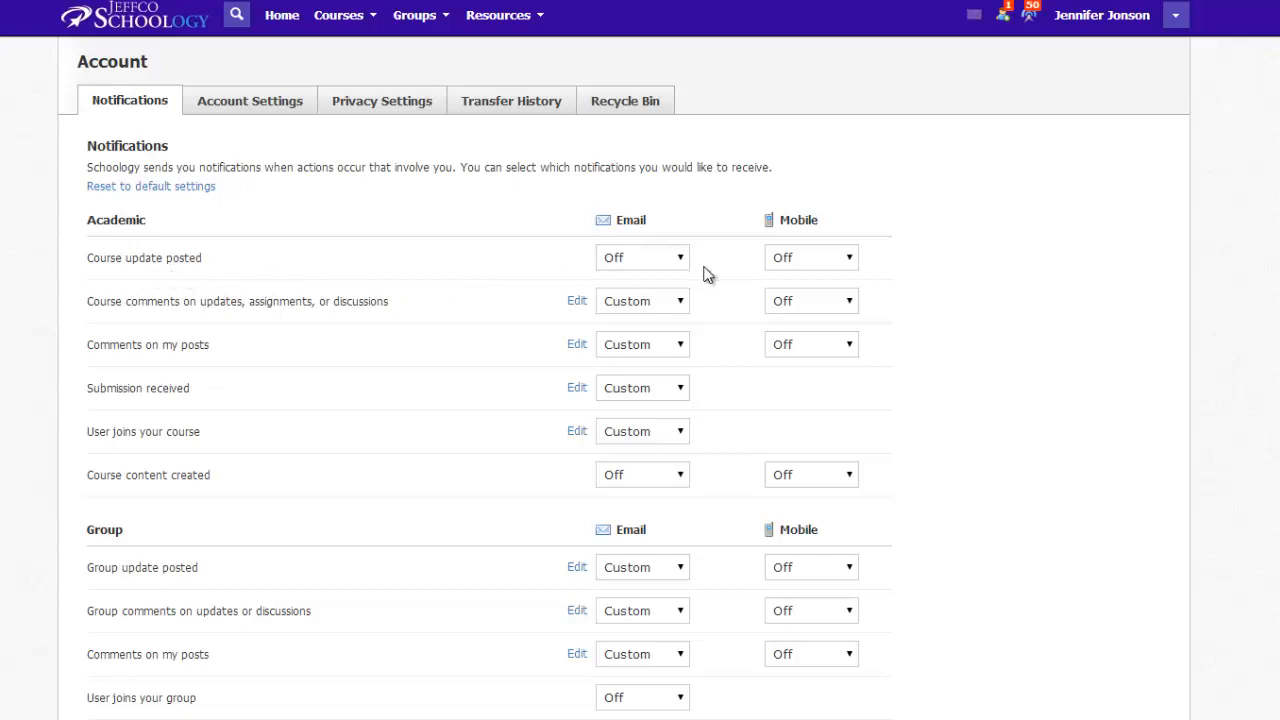
mouse_move(687, 270)
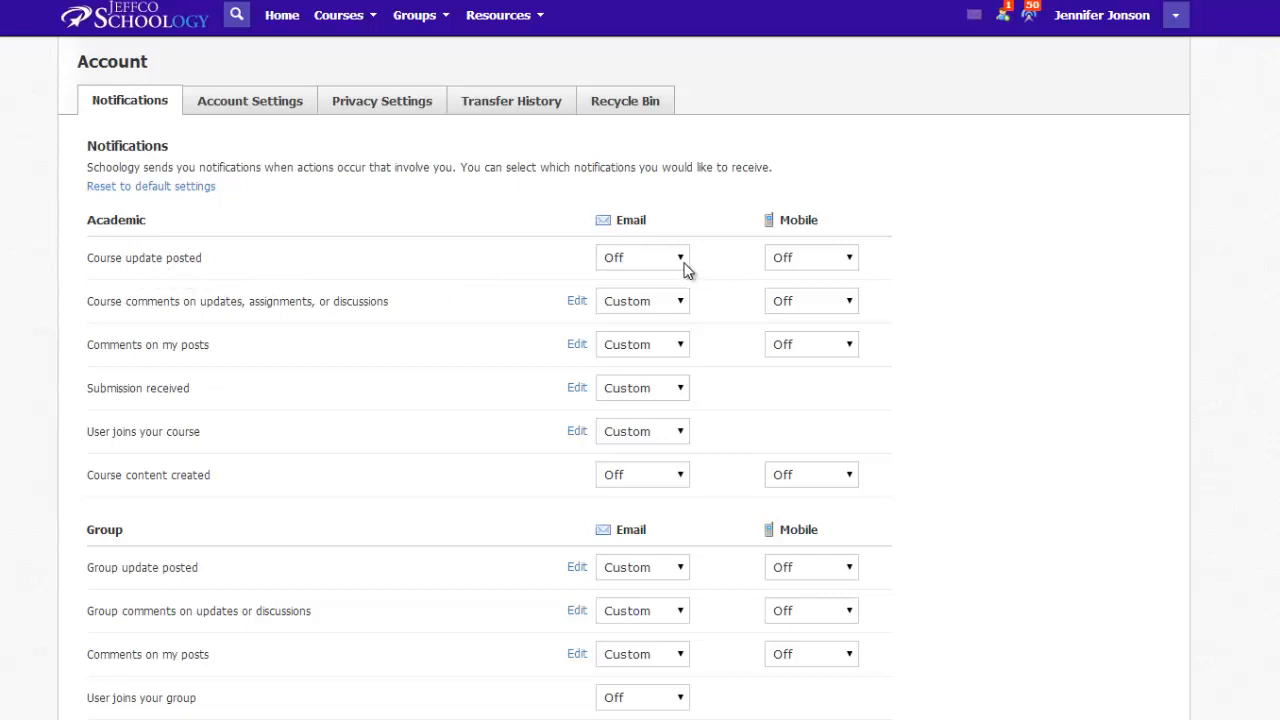
mouse_move(82, 343)
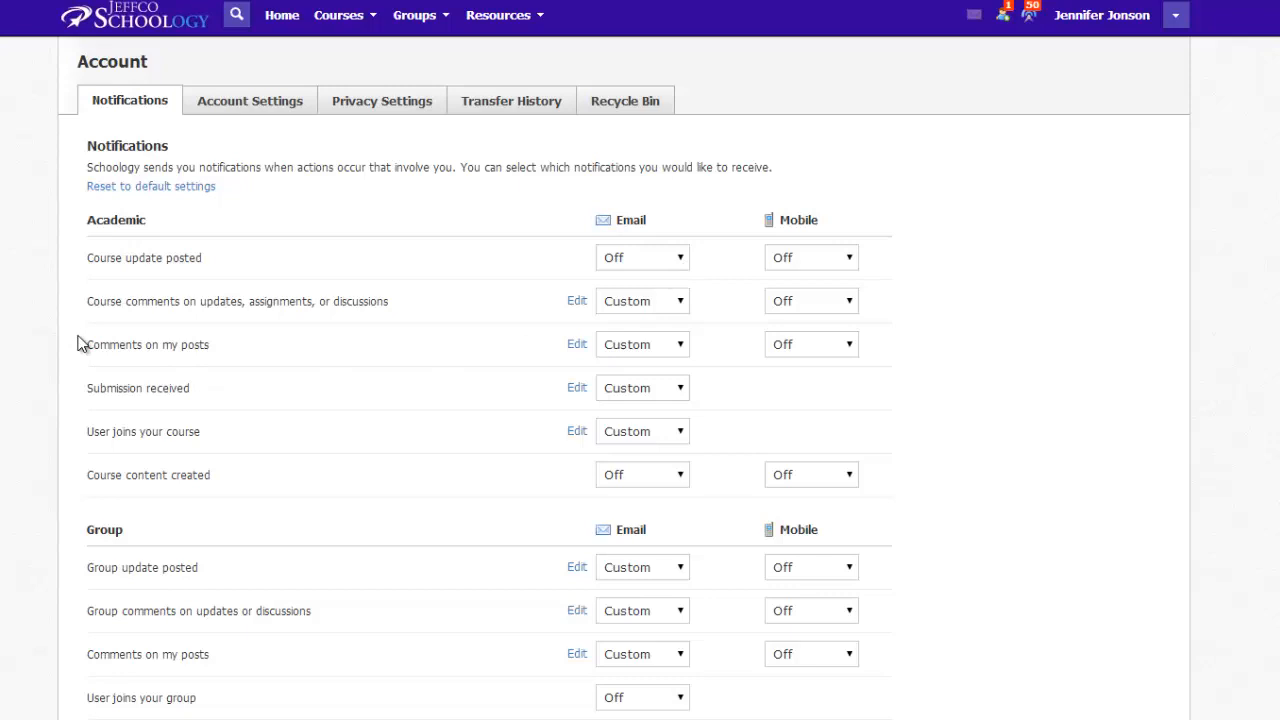
mouse_move(543, 408)
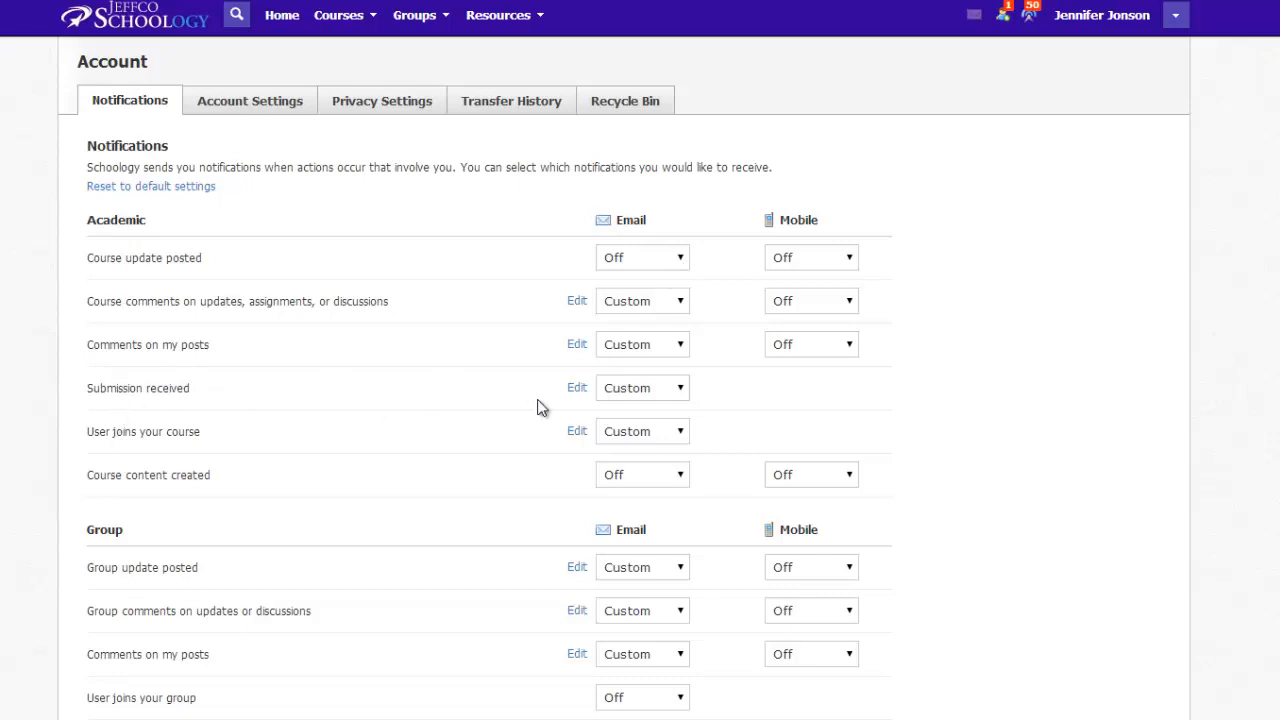
mouse_move(615, 408)
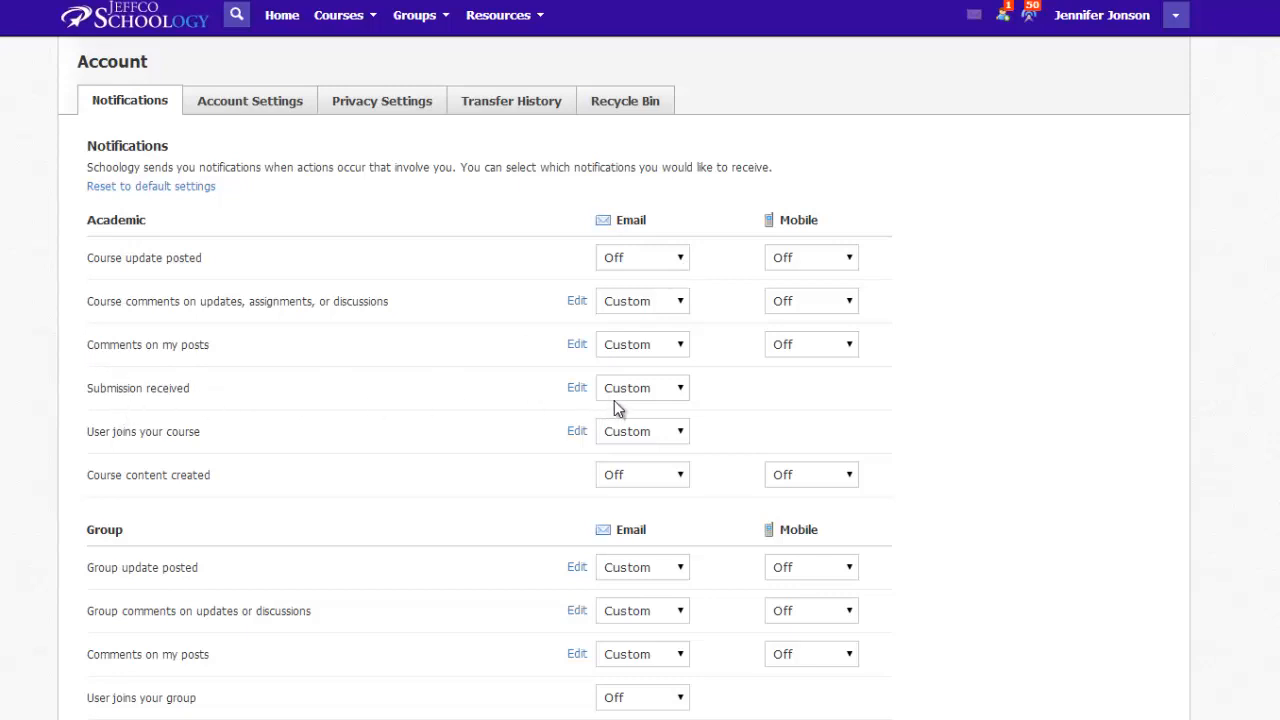
mouse_move(685, 408)
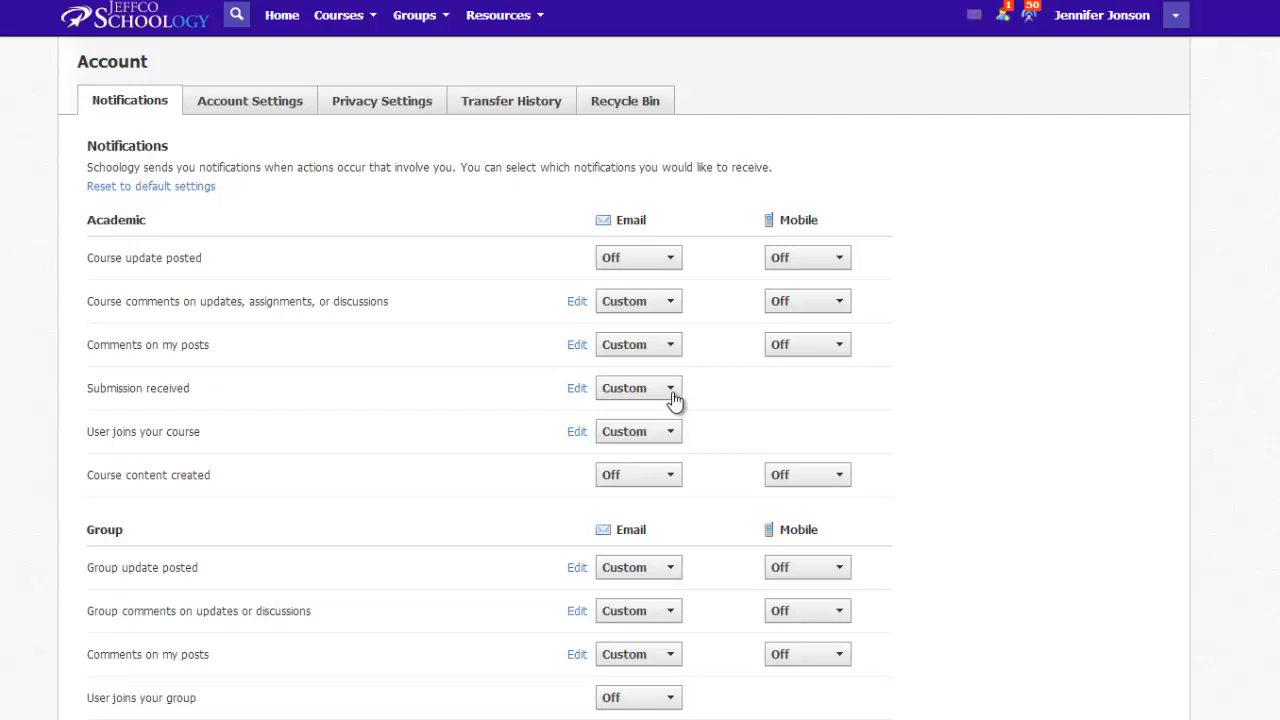
- Open the custom course list for Submission received email notifications
click(637, 388)
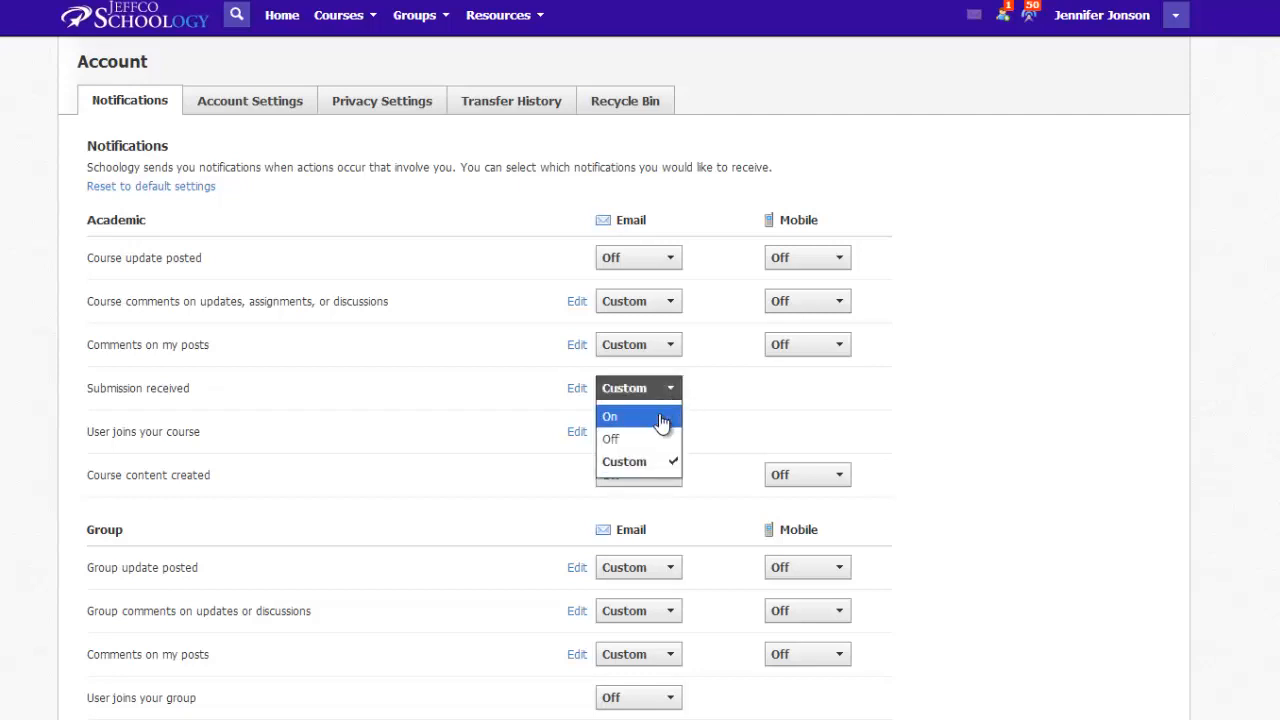
mouse_move(650, 461)
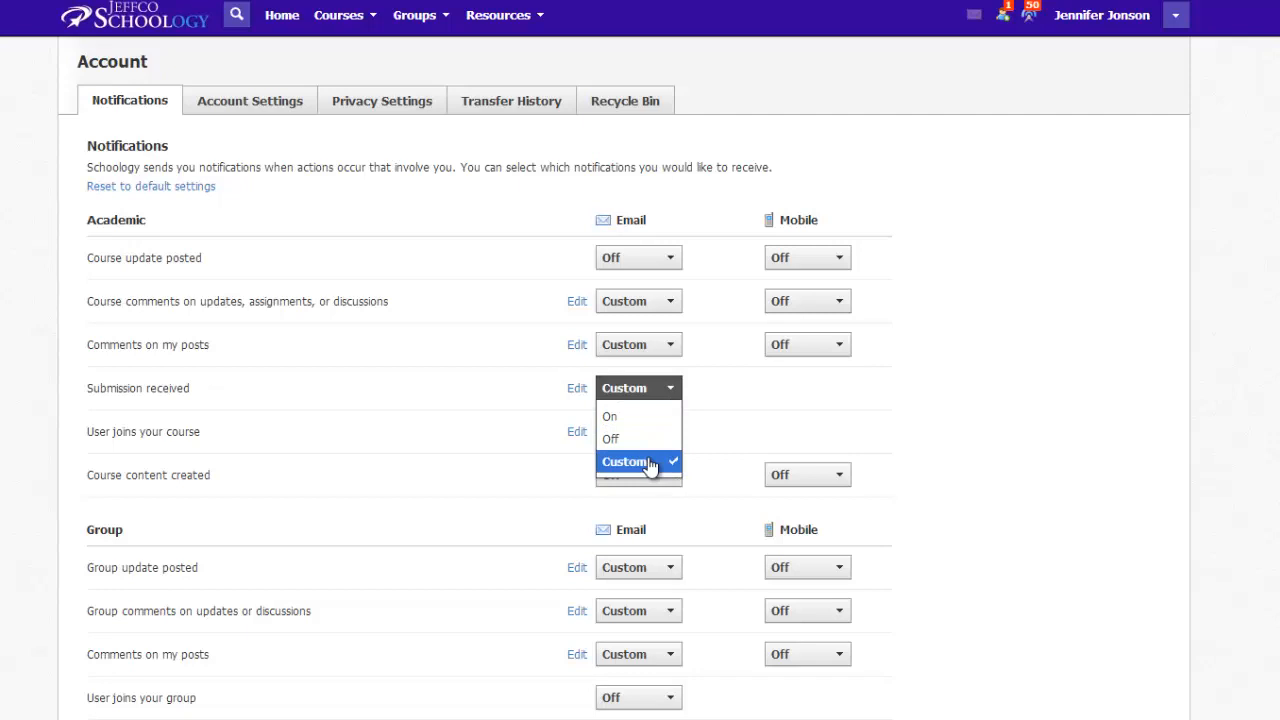
click(624, 461)
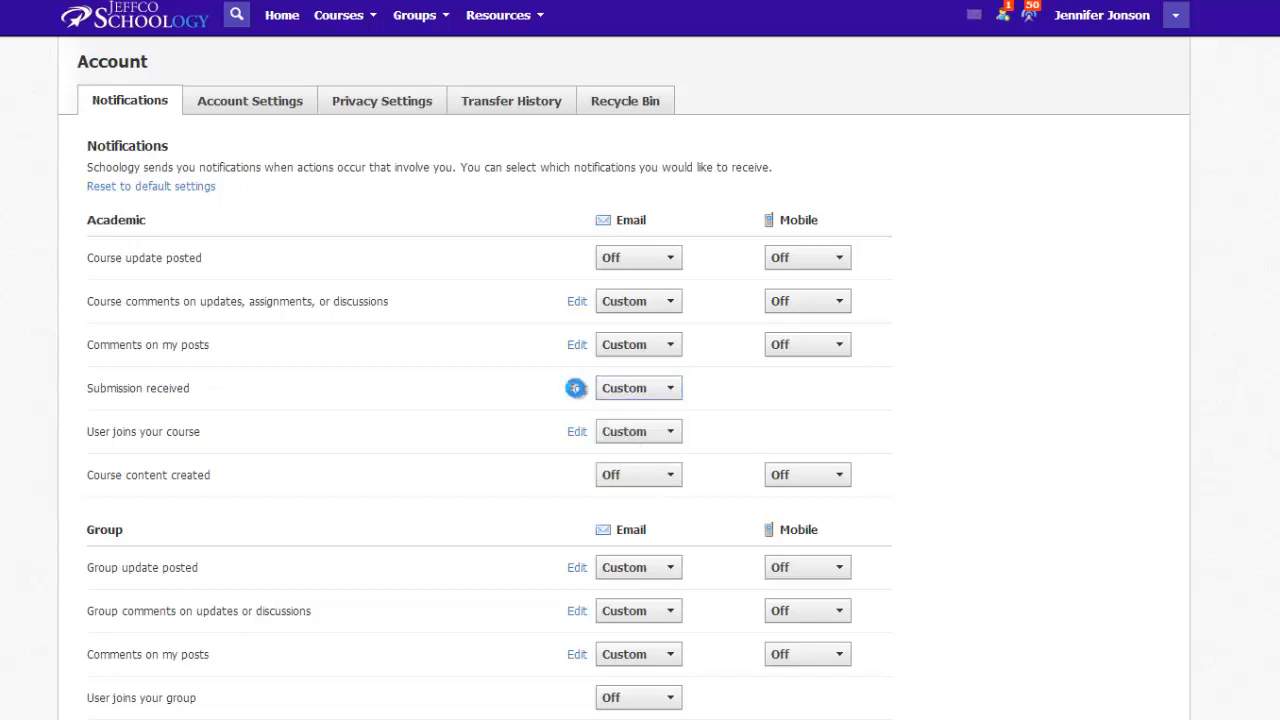
click(576, 388)
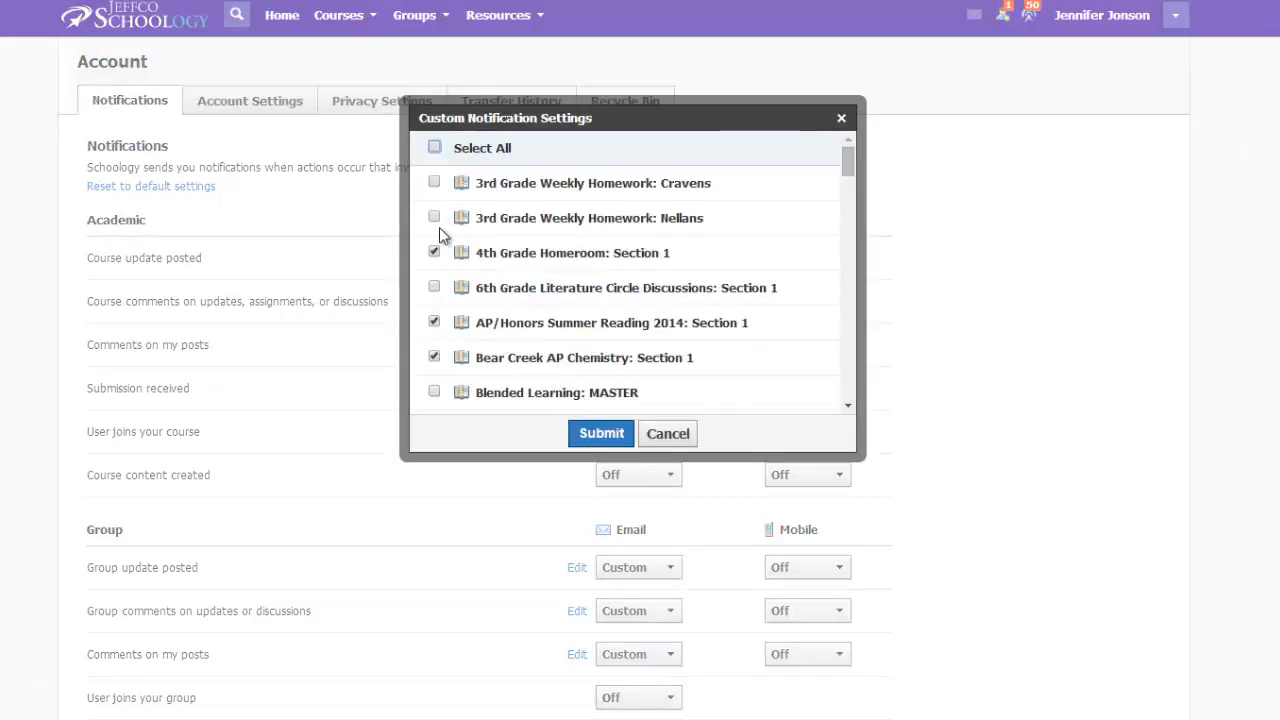
- Exclude 4th Grade Homeroom, Bear Creek AP Chemistry and AP/Honors Summer Reading 2014, then submit
click(433, 251)
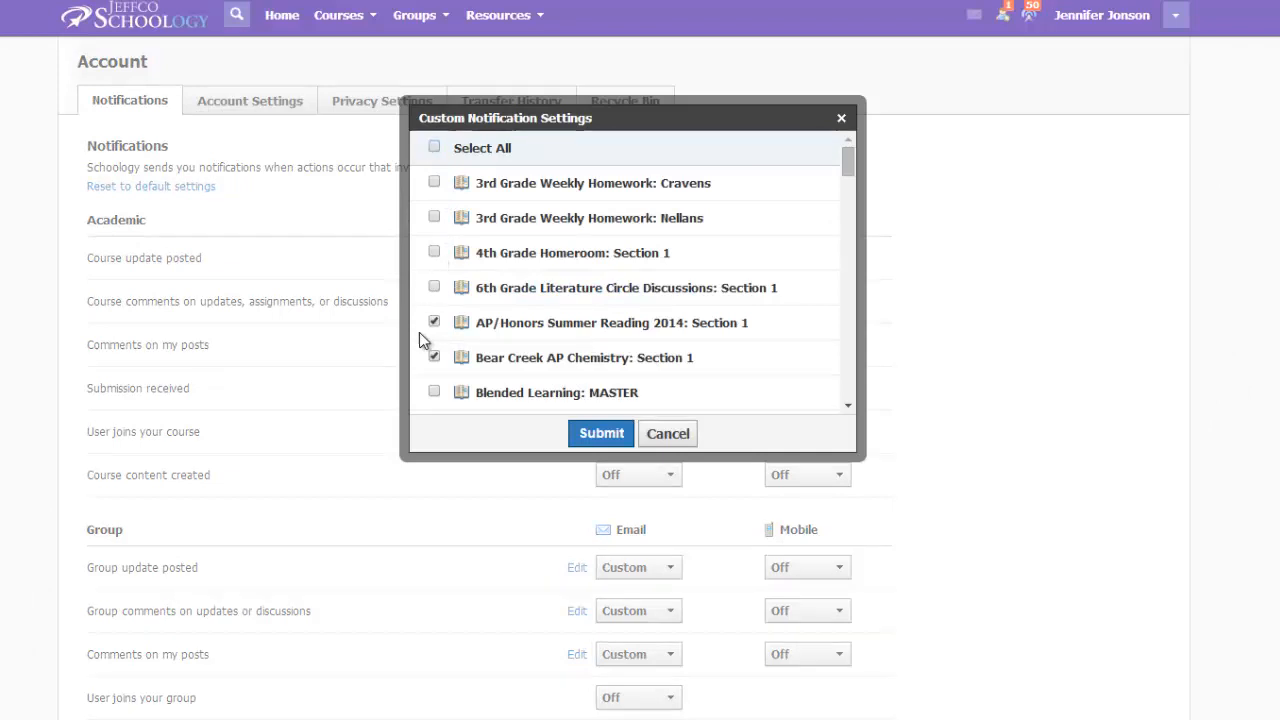
click(433, 357)
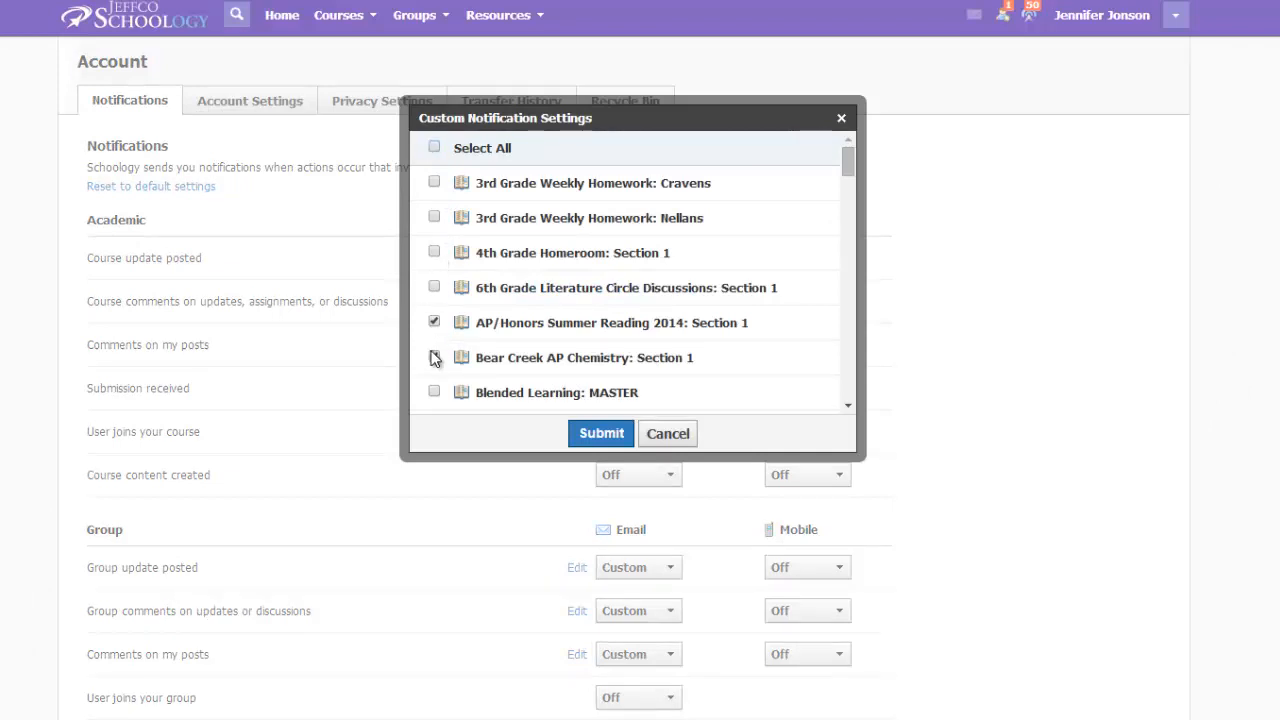
click(434, 321)
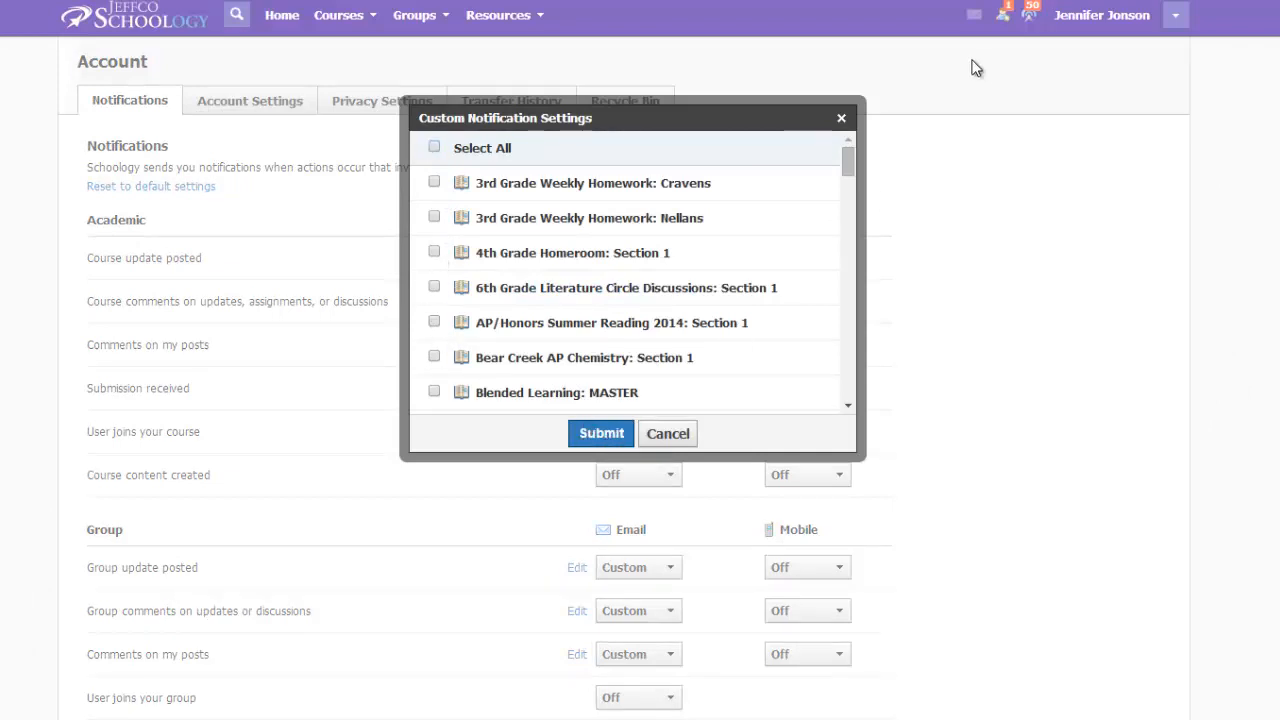
scroll(down, 3)
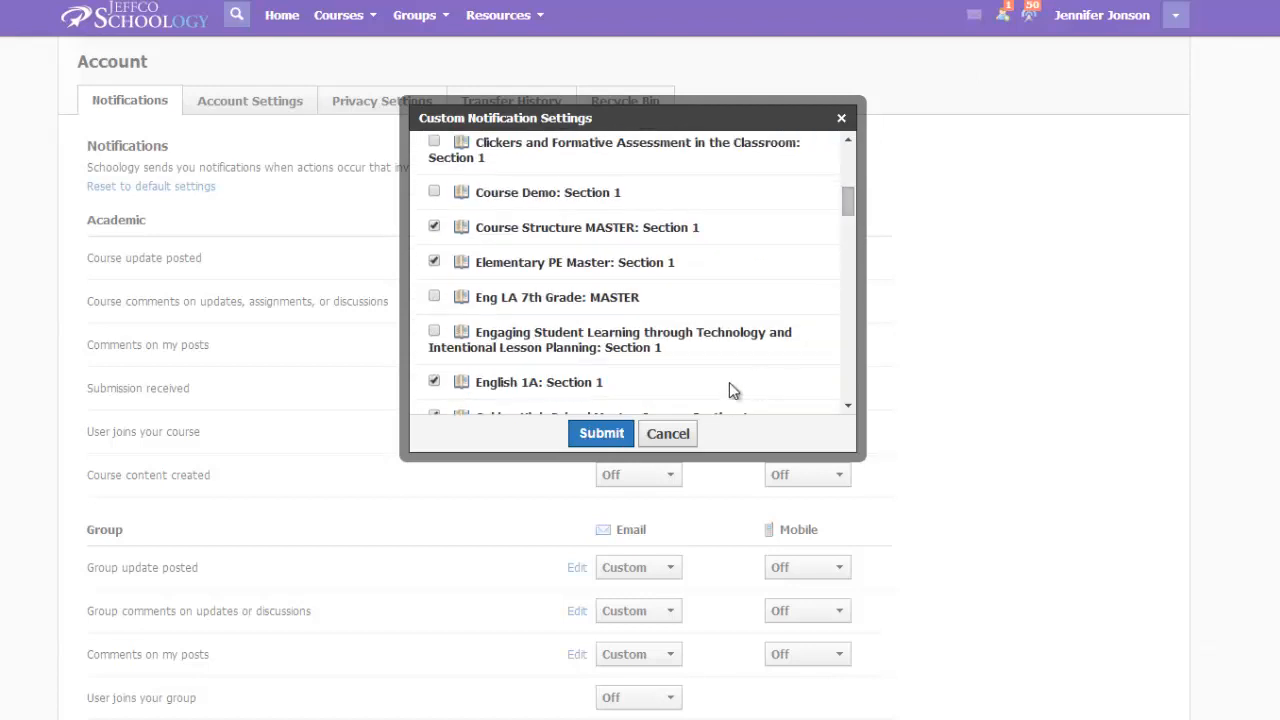
mouse_move(601, 433)
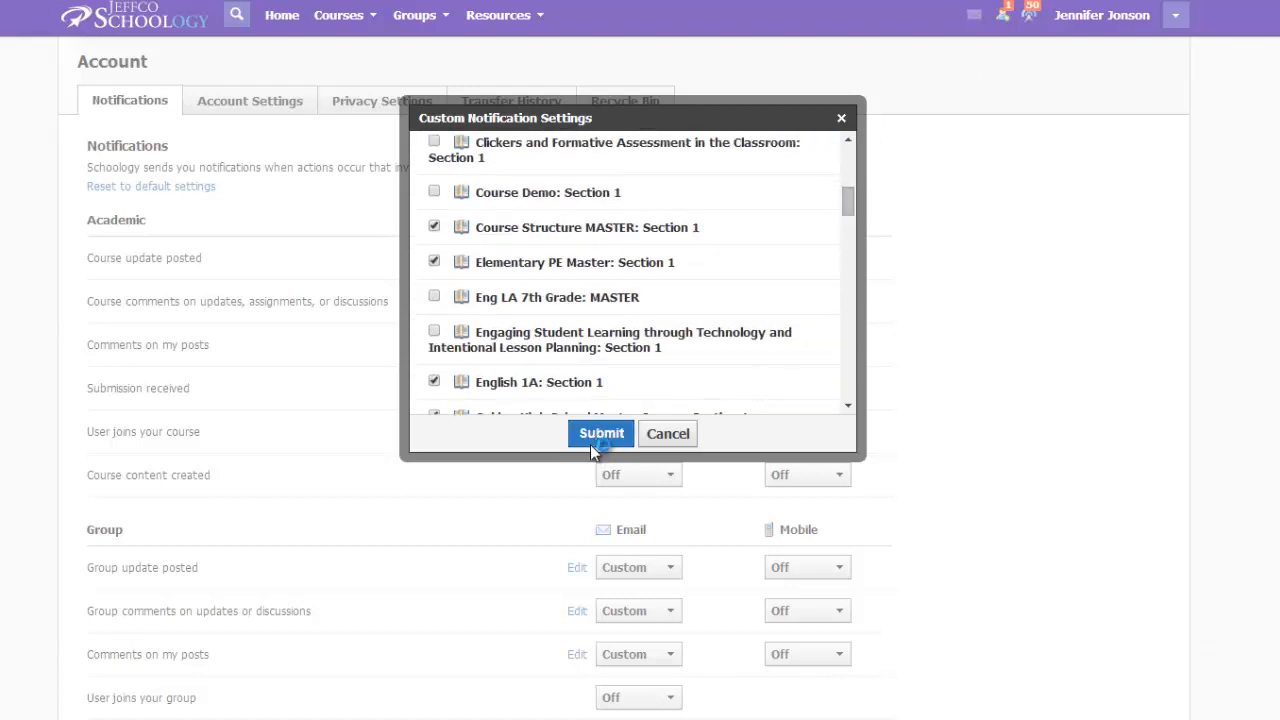
click(601, 433)
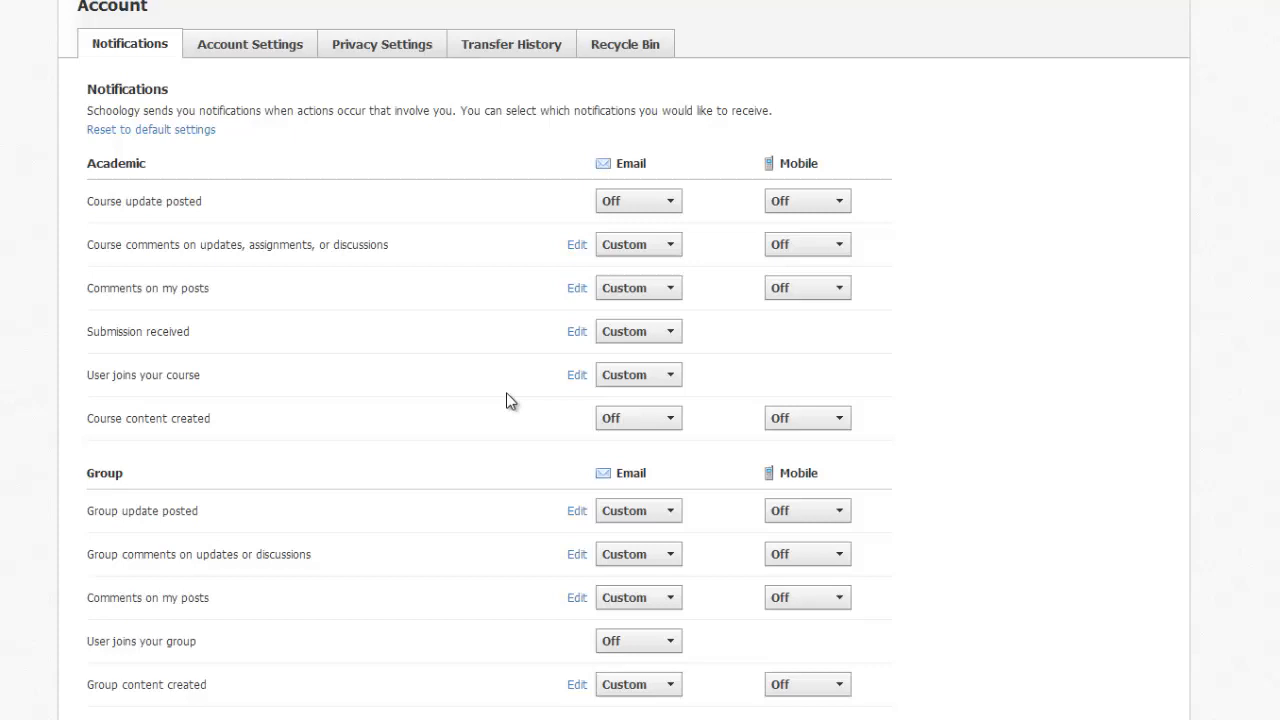
scroll(down, 3)
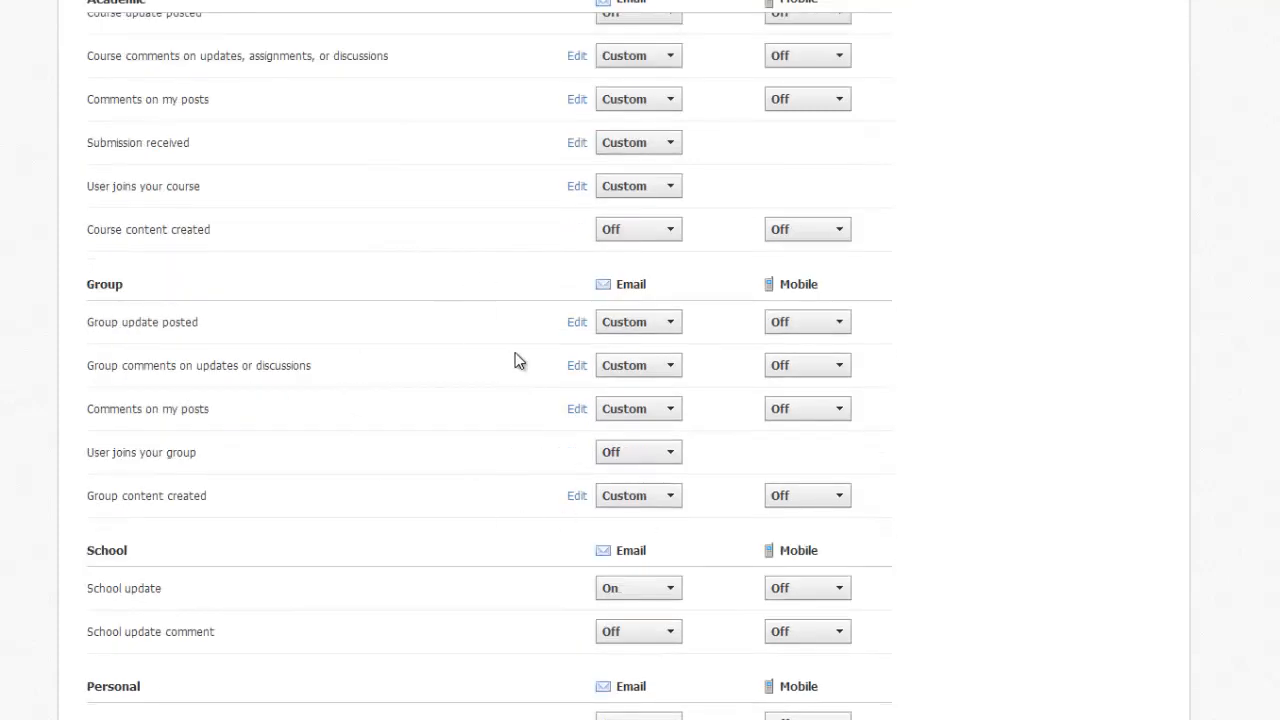
mouse_move(540, 352)
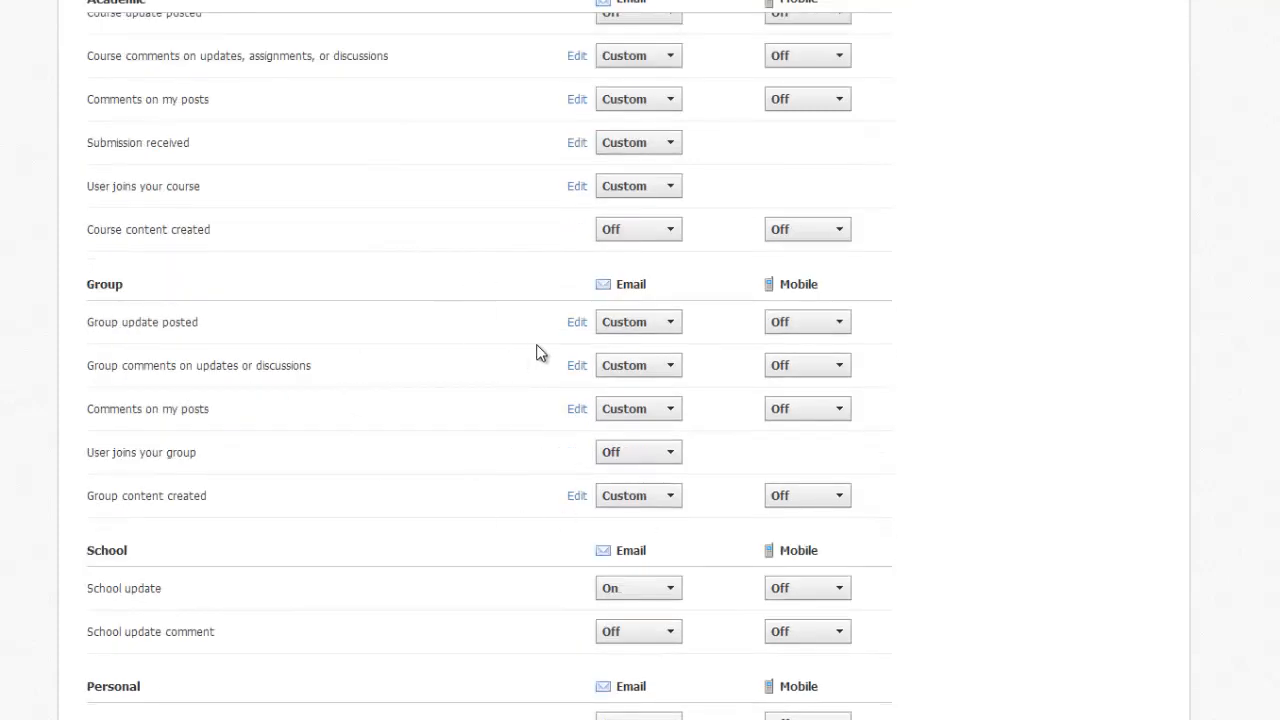
mouse_move(115, 337)
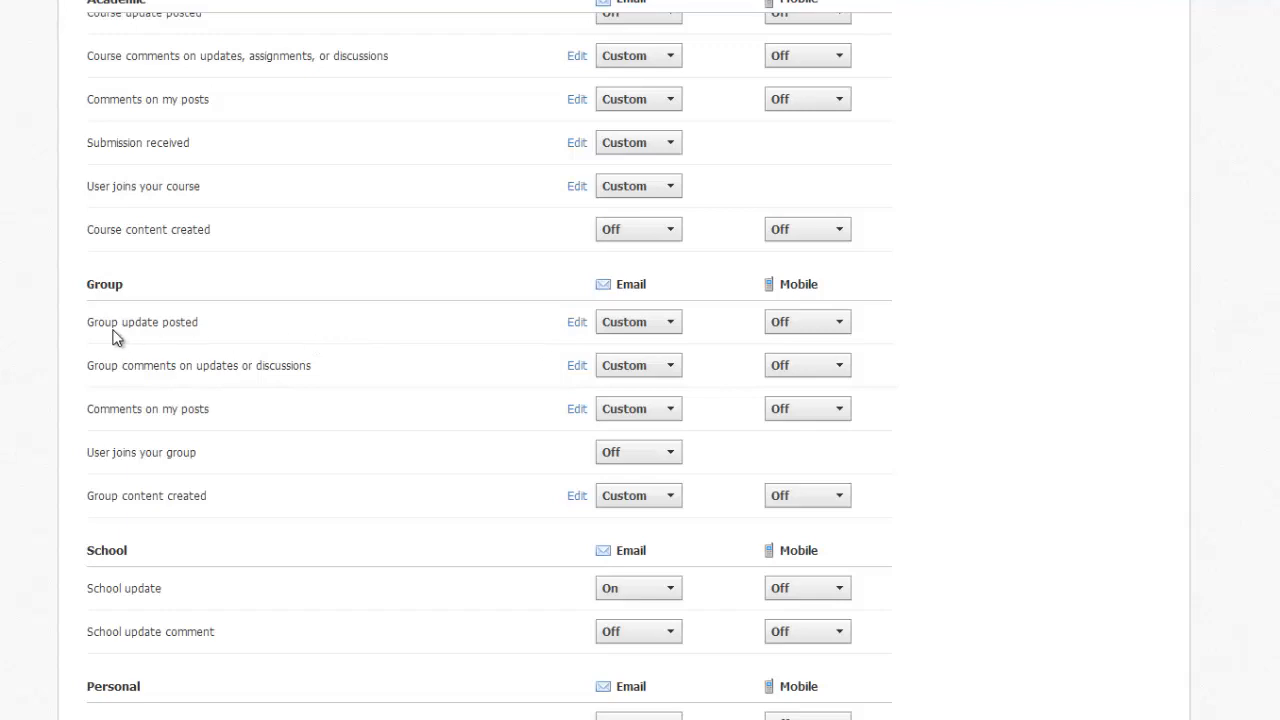
mouse_move(687, 332)
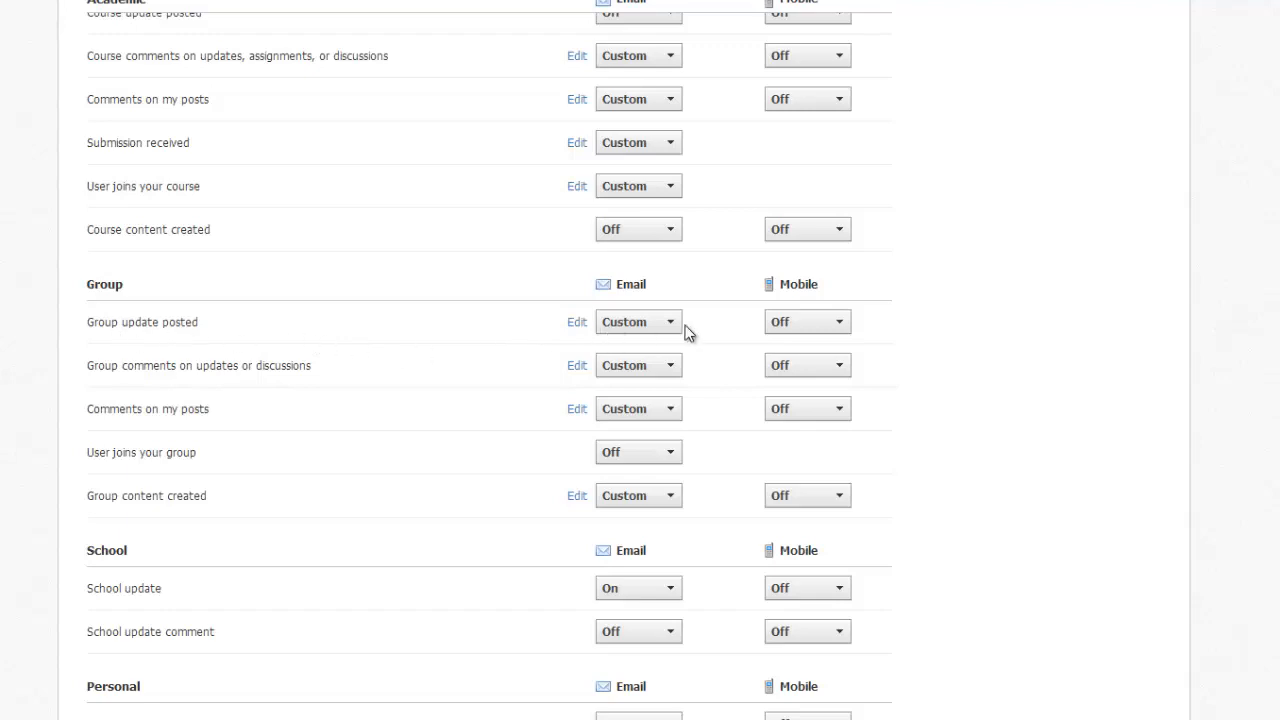
click(577, 322)
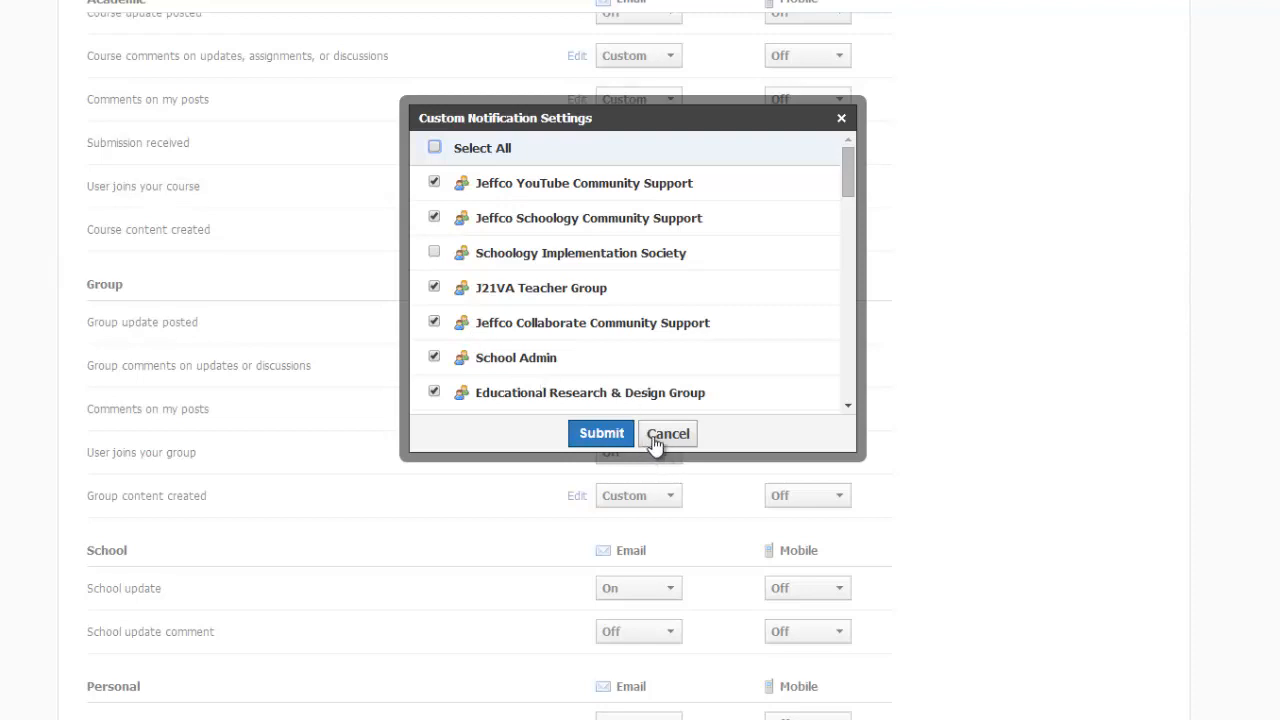
click(601, 433)
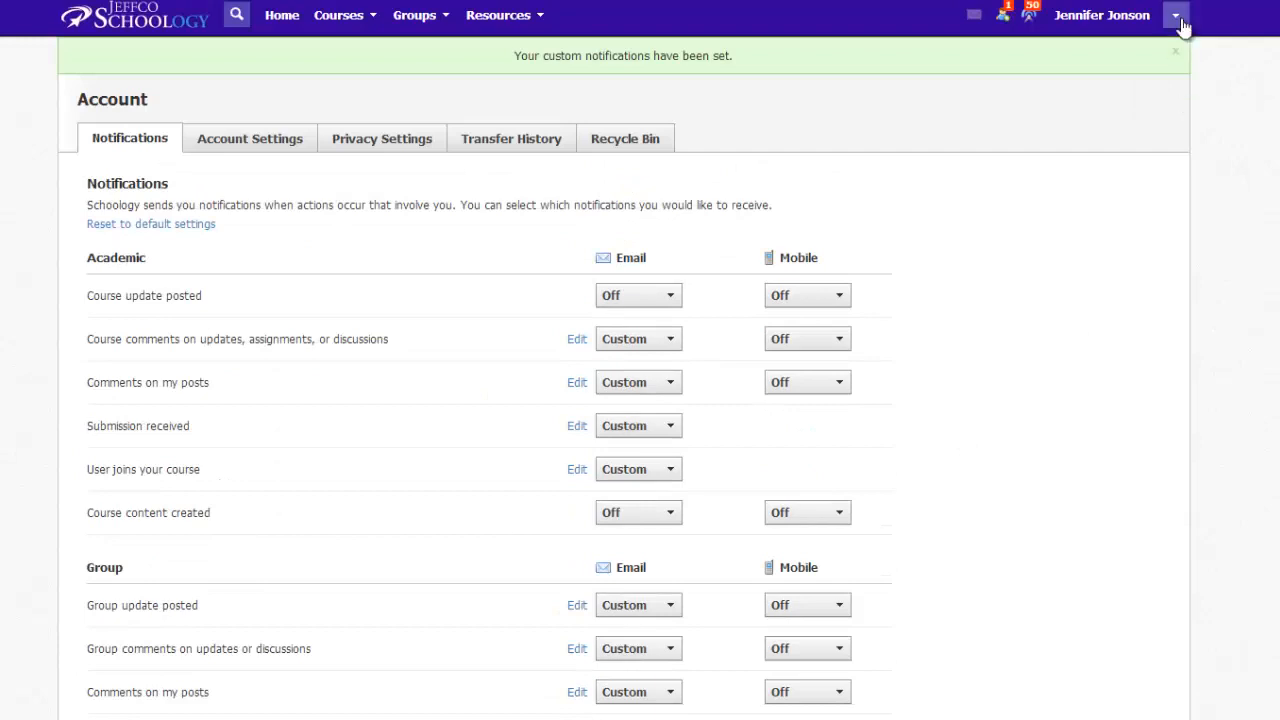
- Open Account Settings from the account name dropdown at top right
click(1176, 15)
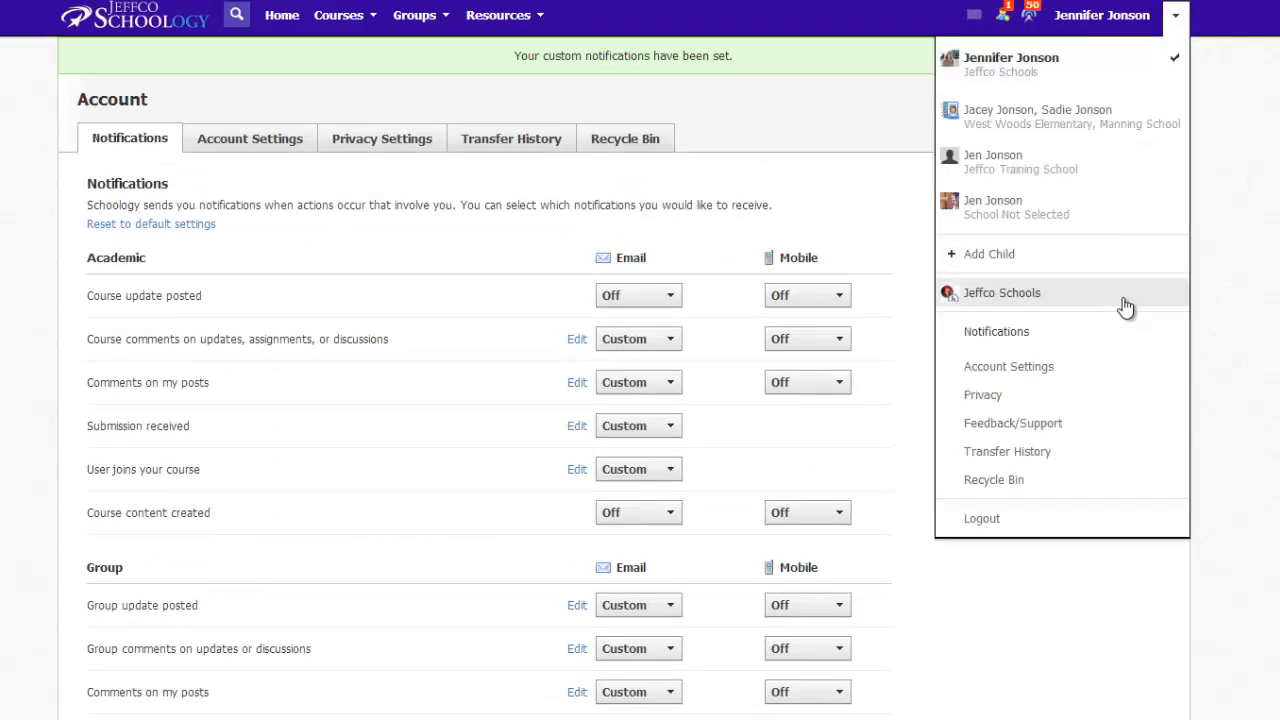
mouse_move(1100, 366)
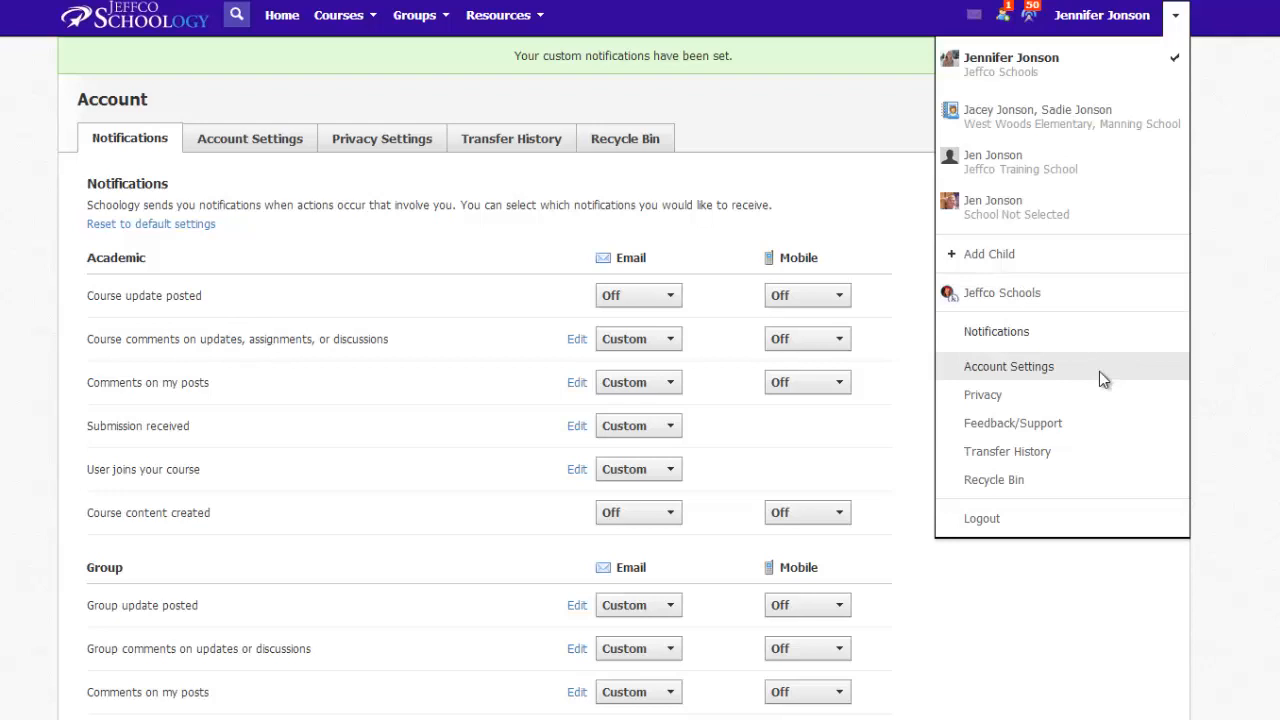
click(1008, 366)
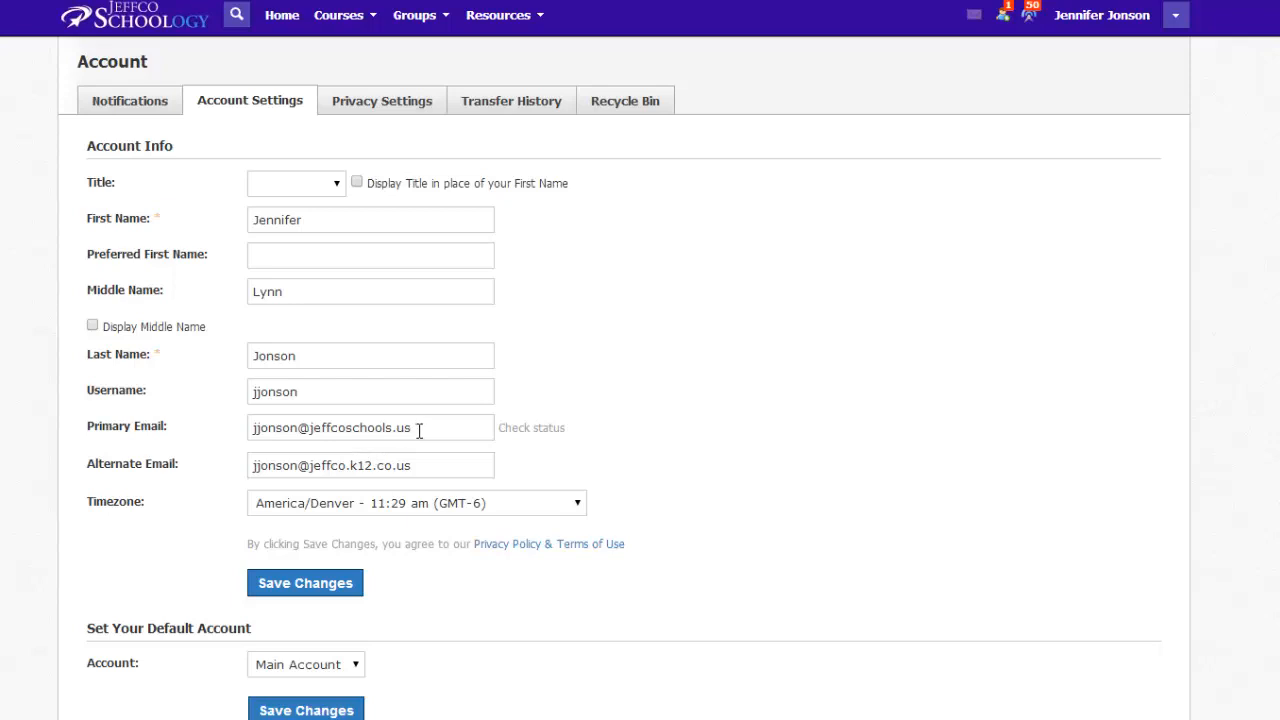
mouse_move(211, 480)
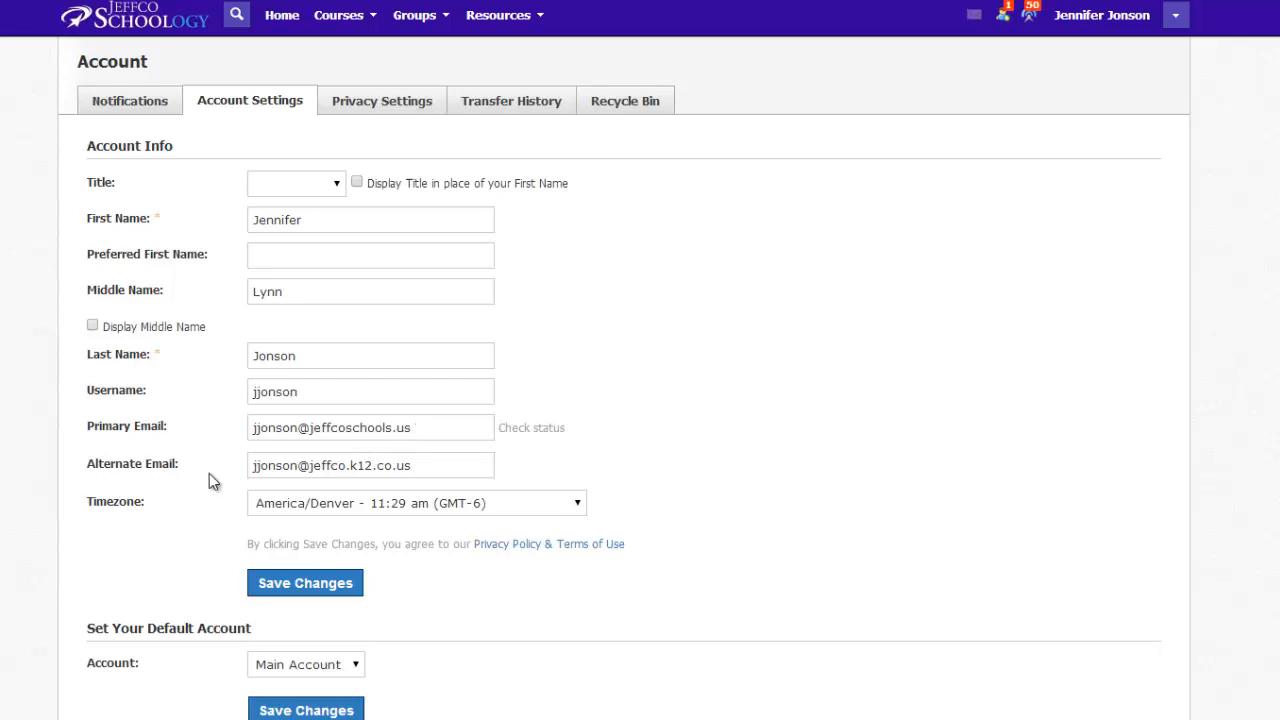